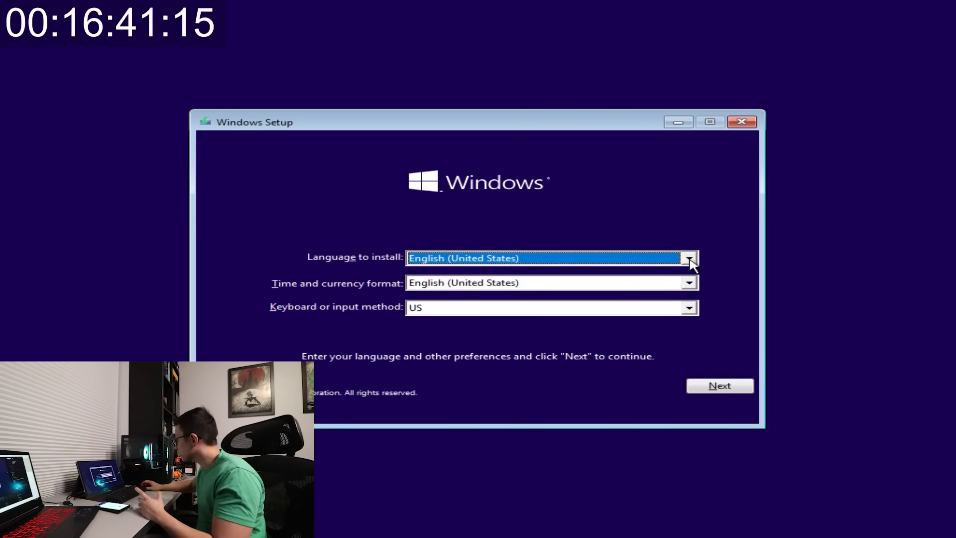
{"action": "mouse_move", "coordinate": [493, 258]}
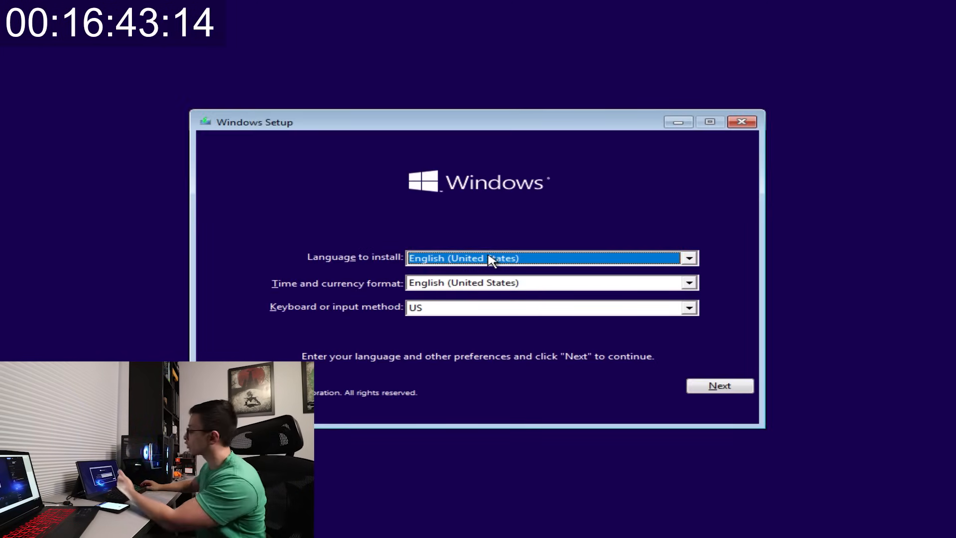
{"action": "mouse_move", "coordinate": [471, 293]}
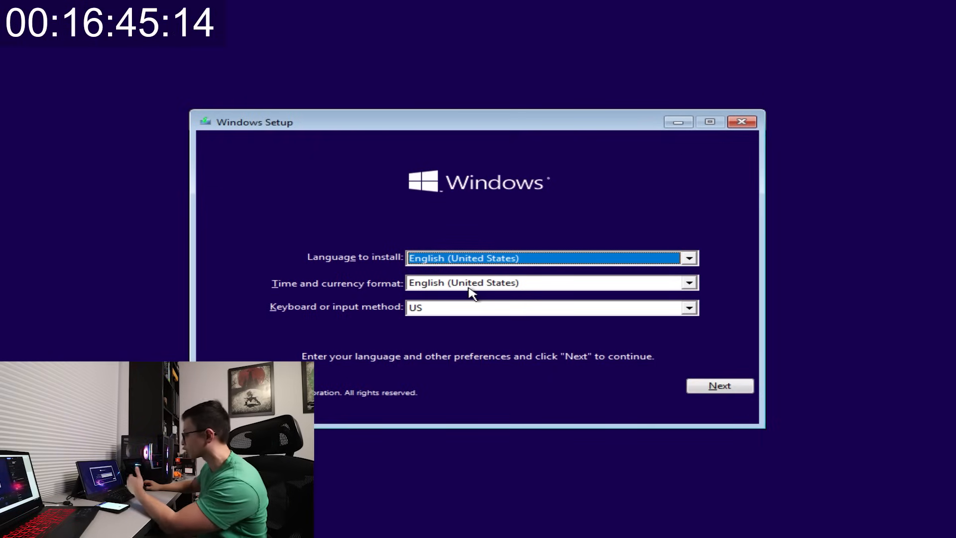
{"action": "mouse_move", "coordinate": [521, 316]}
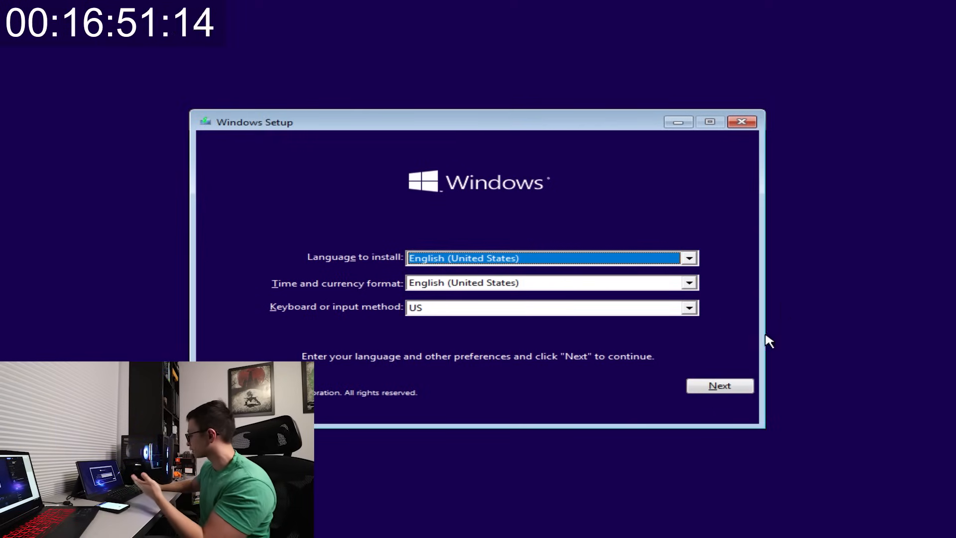
Step: Continue with English (United States) language settings toward starting setup
{"action": "left_click", "coordinate": [719, 385]}
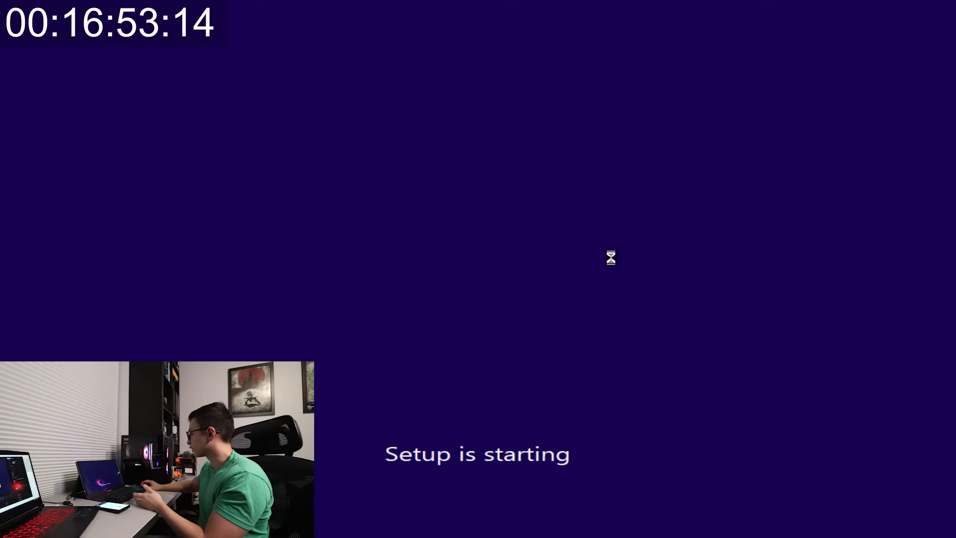
{"action": "mouse_move", "coordinate": [487, 305]}
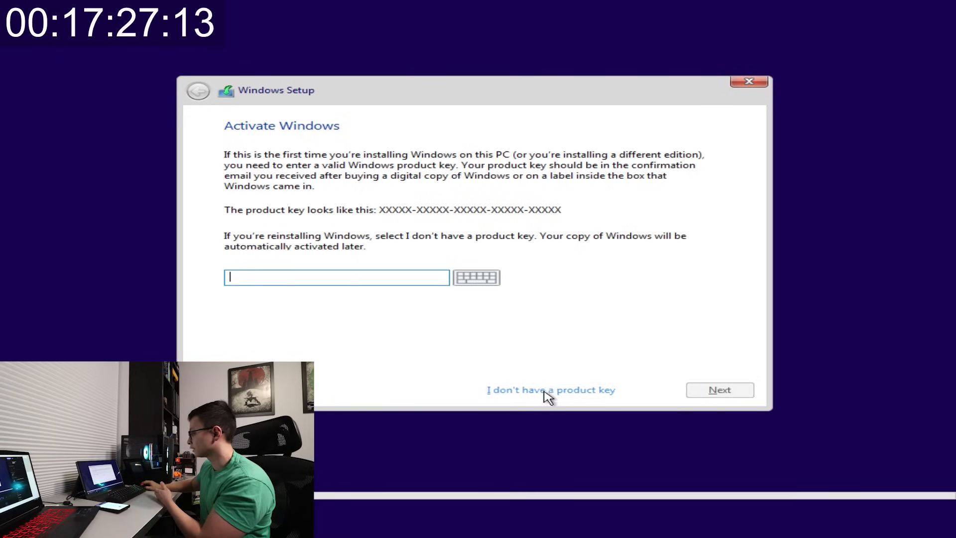
Step: Skip the product key and choose Windows 10 Pro as the edition to install
{"action": "left_click", "coordinate": [550, 389]}
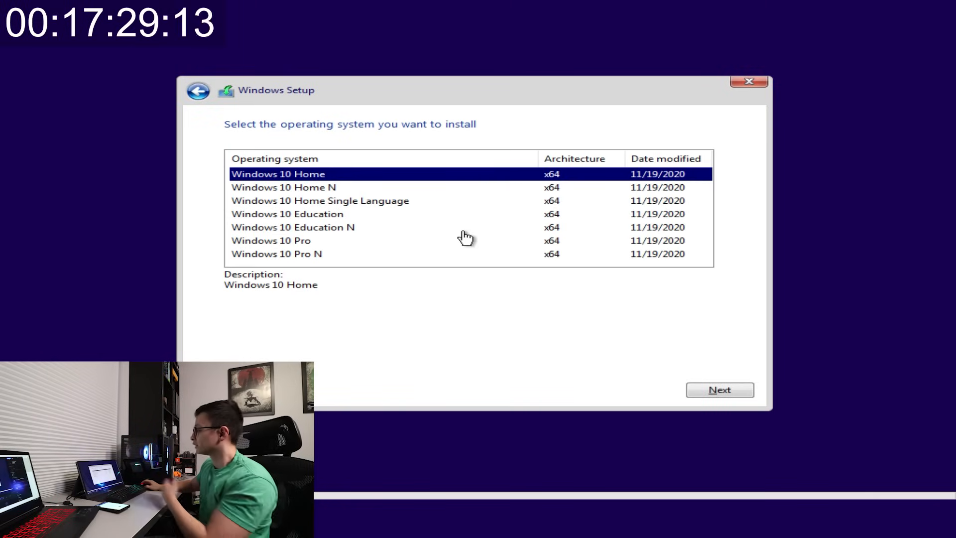
{"action": "mouse_move", "coordinate": [384, 174]}
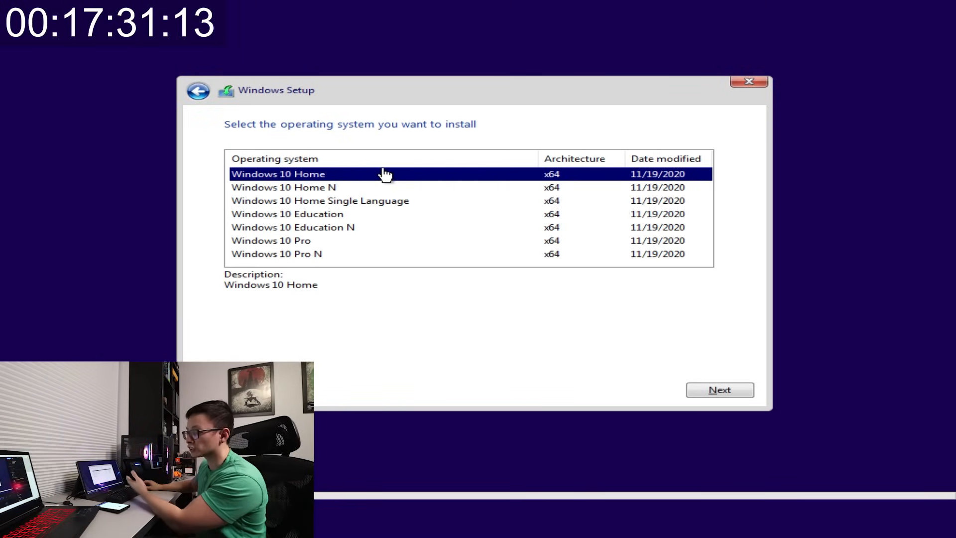
{"action": "mouse_move", "coordinate": [337, 227]}
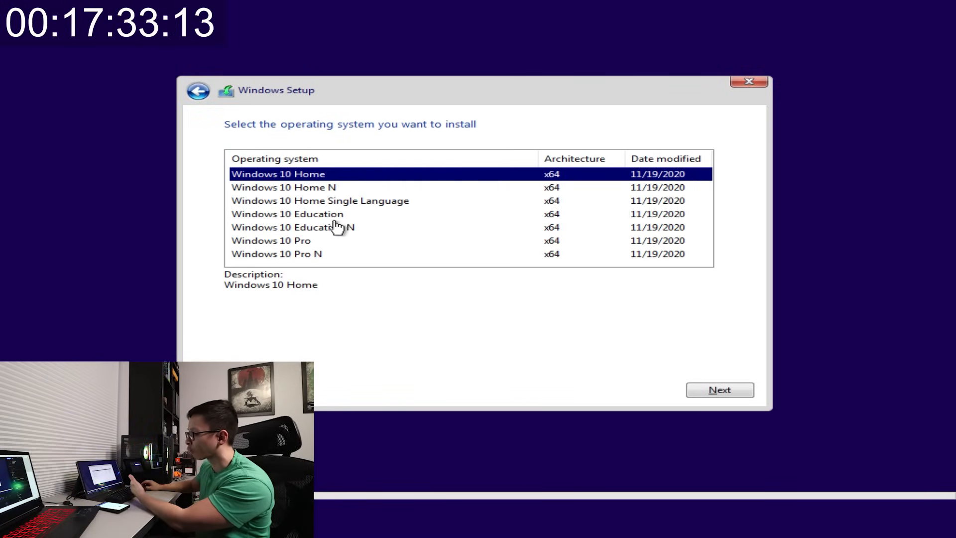
{"action": "mouse_move", "coordinate": [368, 173]}
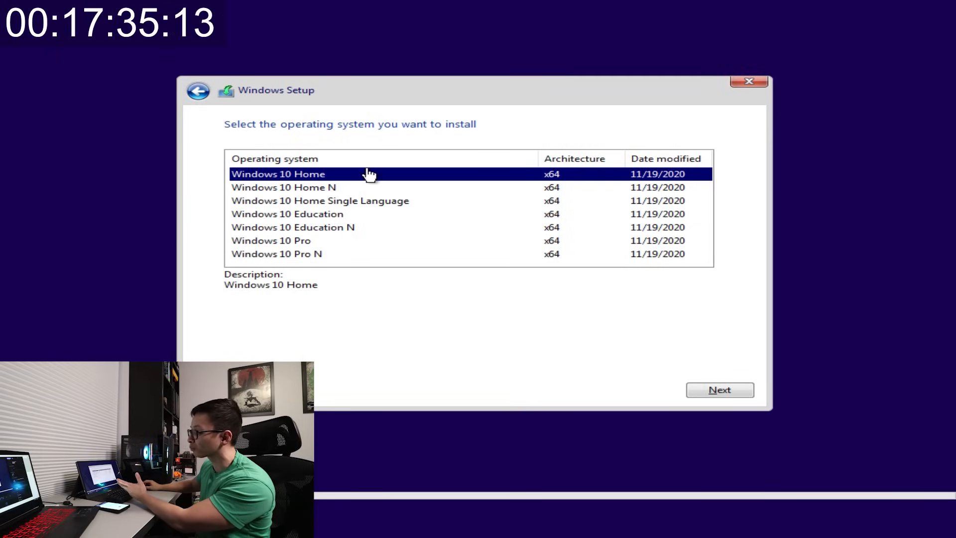
{"action": "left_click", "coordinate": [271, 240]}
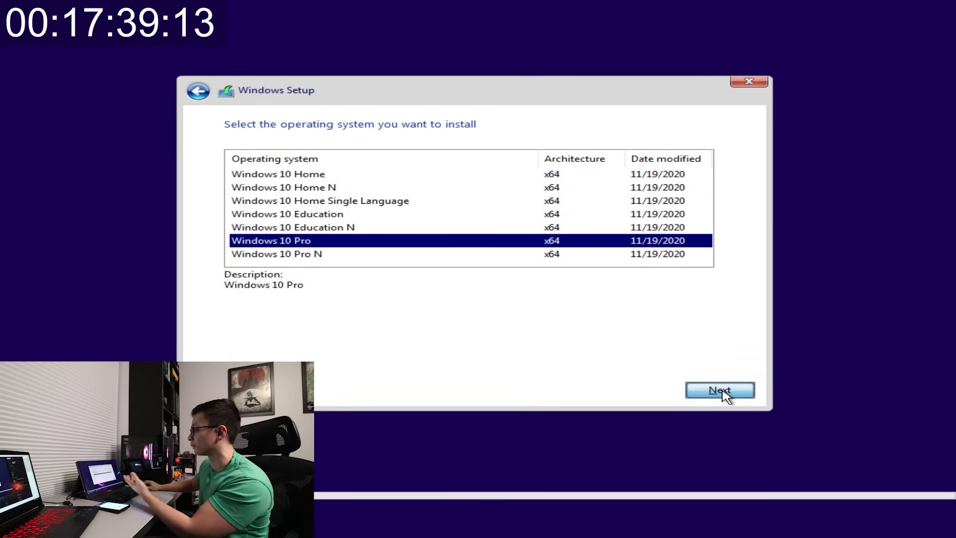
{"action": "left_click", "coordinate": [719, 390]}
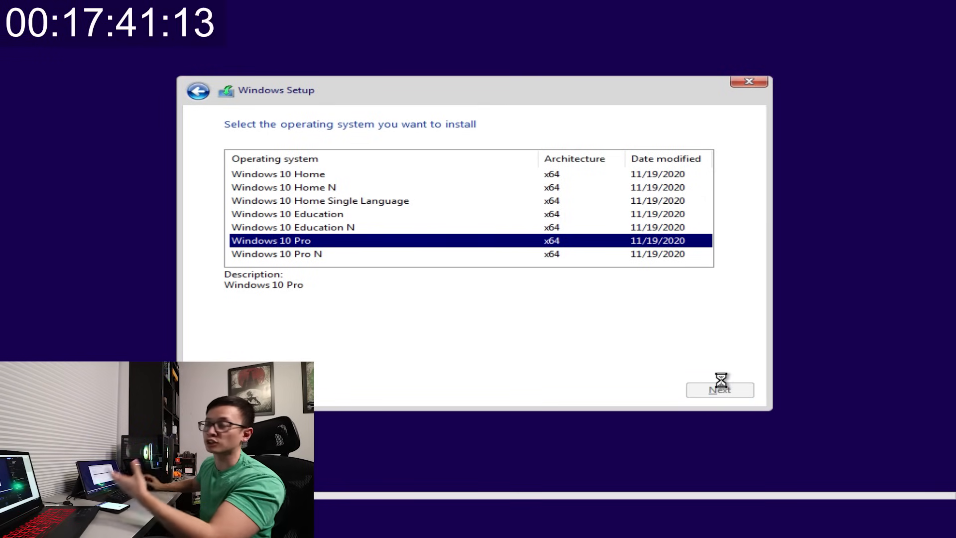
{"action": "left_click", "coordinate": [718, 389]}
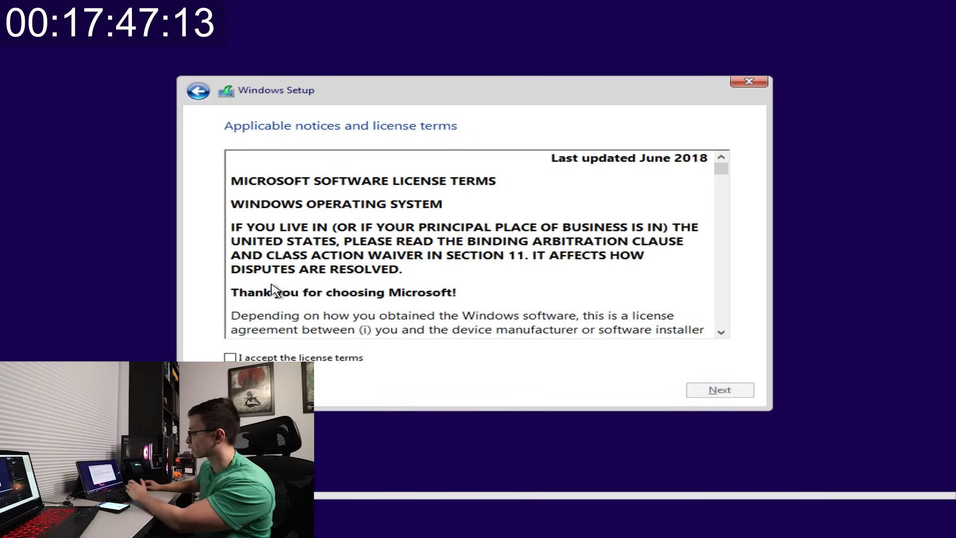
Step: Accept the Microsoft license terms and proceed to the installation type choice
{"action": "left_click", "coordinate": [230, 357]}
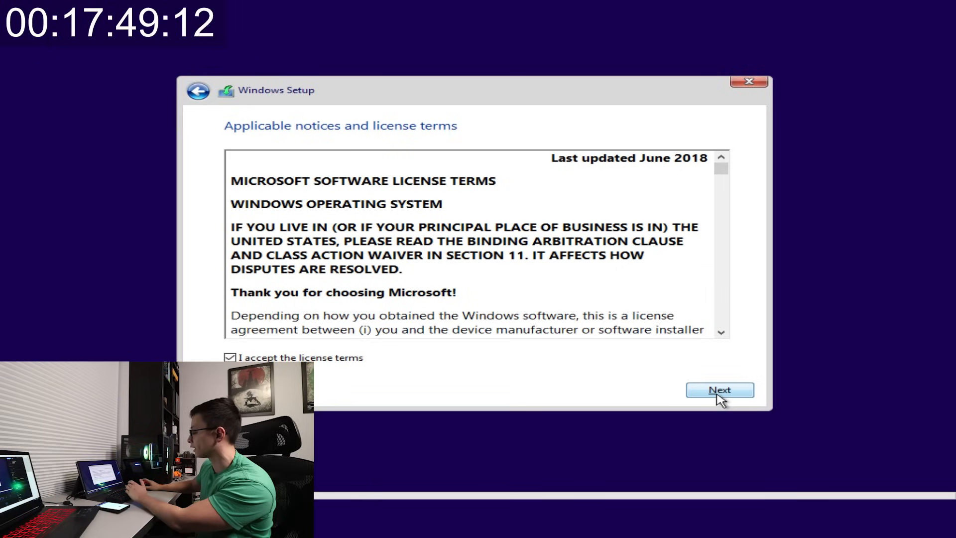
{"action": "left_click", "coordinate": [719, 390]}
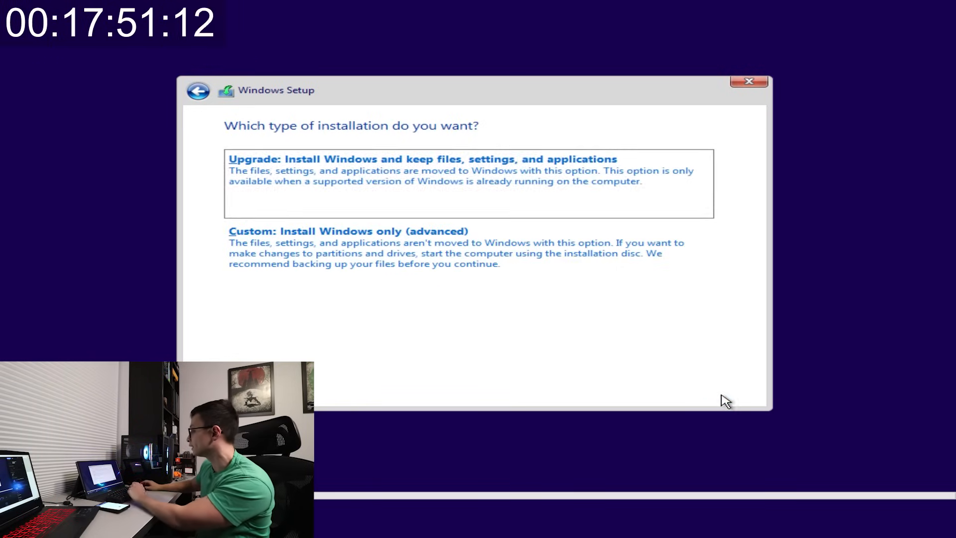
{"action": "mouse_move", "coordinate": [328, 83]}
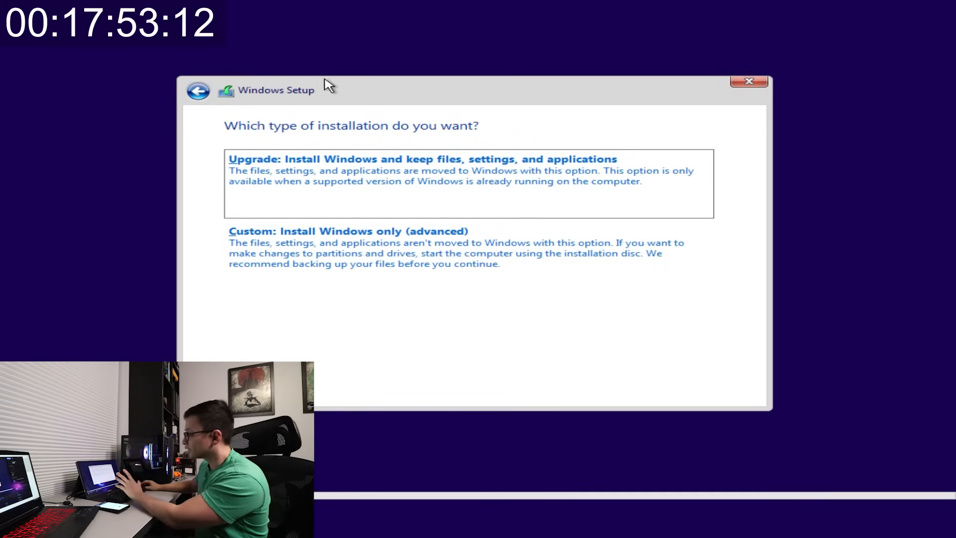
{"action": "mouse_move", "coordinate": [262, 186]}
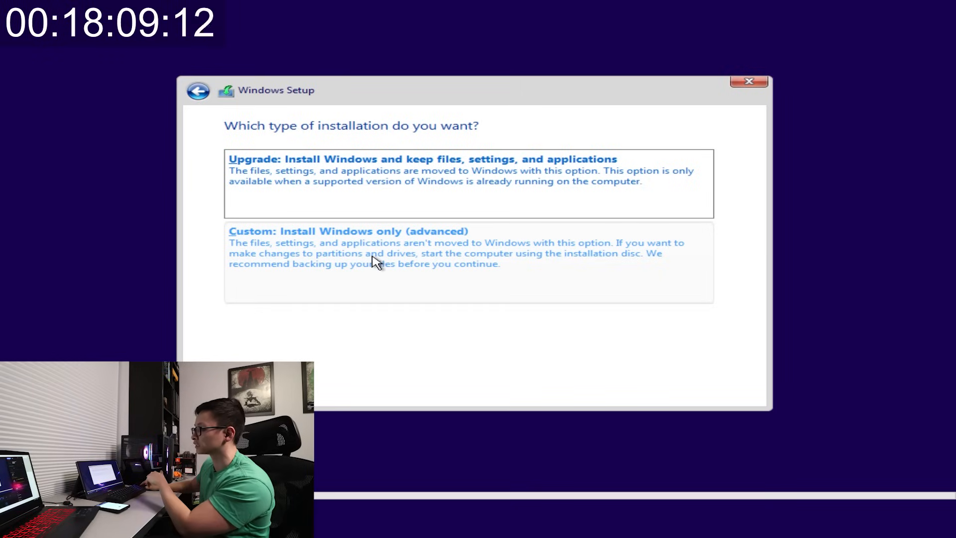
Step: Choose a custom Windows-only install onto the 931.5 GB Drive 1 unallocated space
{"action": "left_click", "coordinate": [347, 230]}
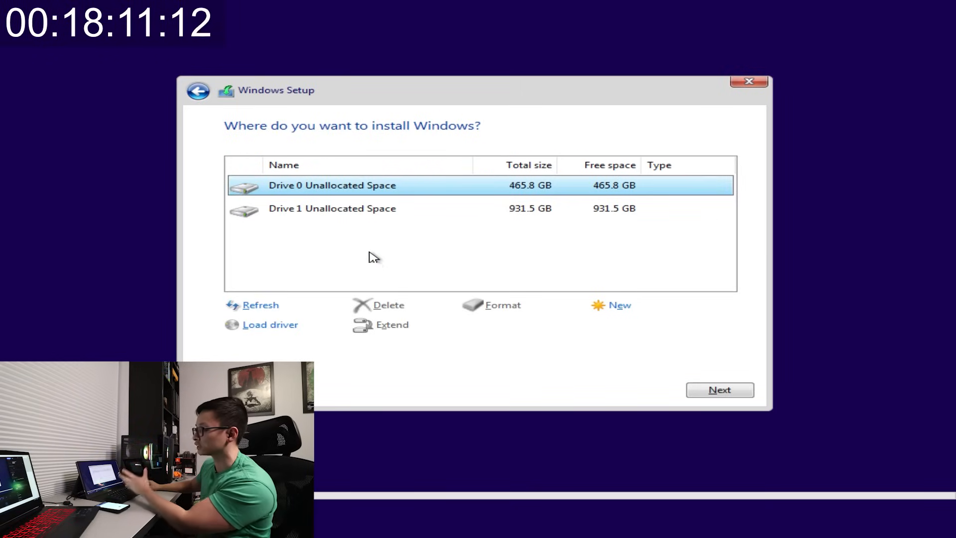
{"action": "mouse_move", "coordinate": [466, 174]}
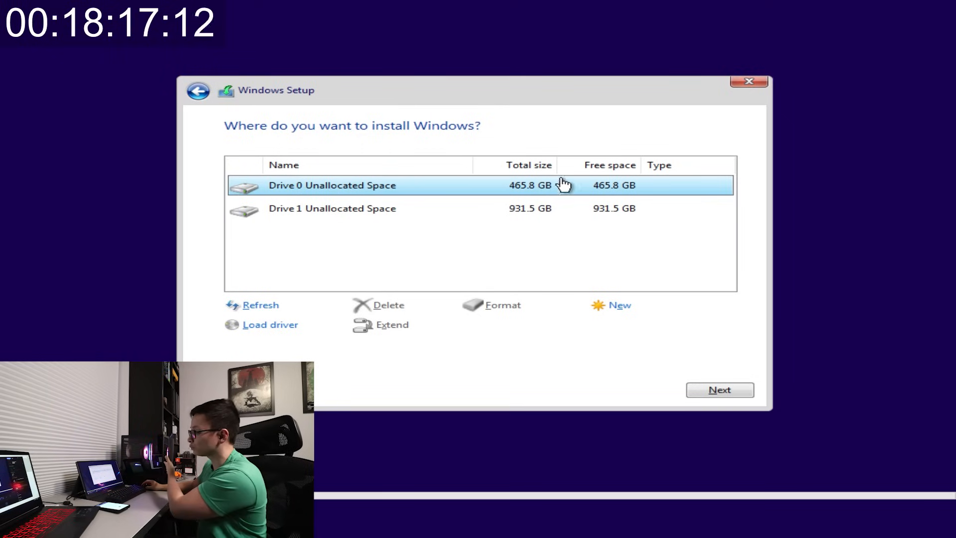
{"action": "mouse_move", "coordinate": [509, 218]}
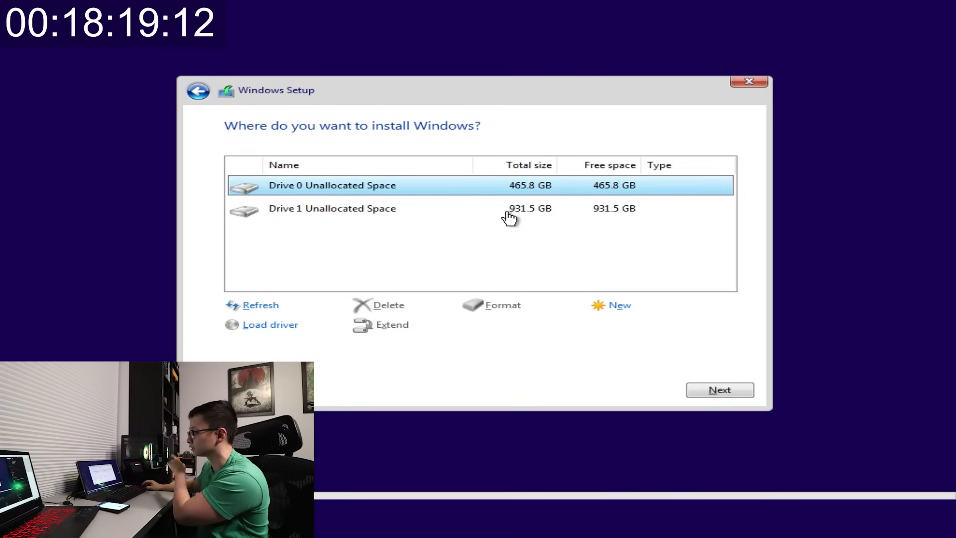
{"action": "mouse_move", "coordinate": [375, 118]}
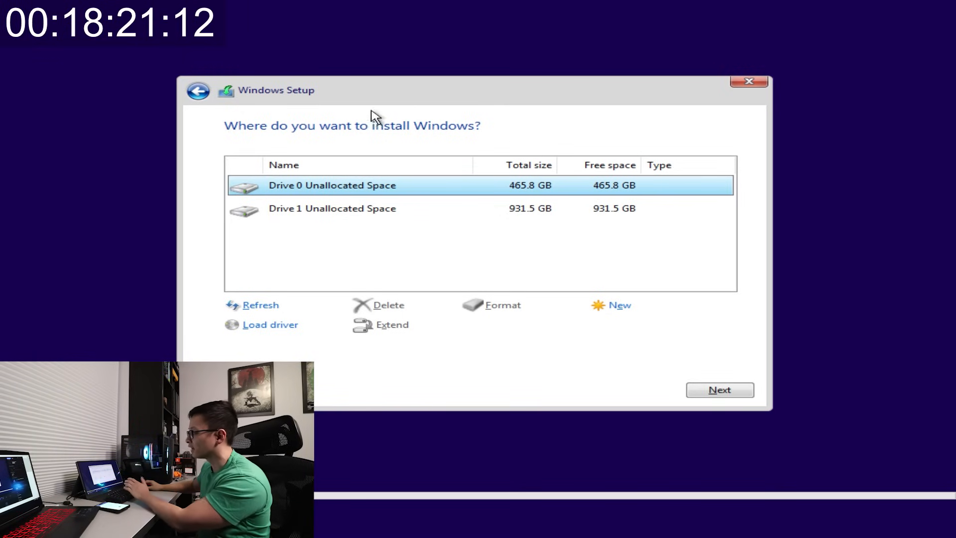
{"action": "left_click", "coordinate": [332, 208]}
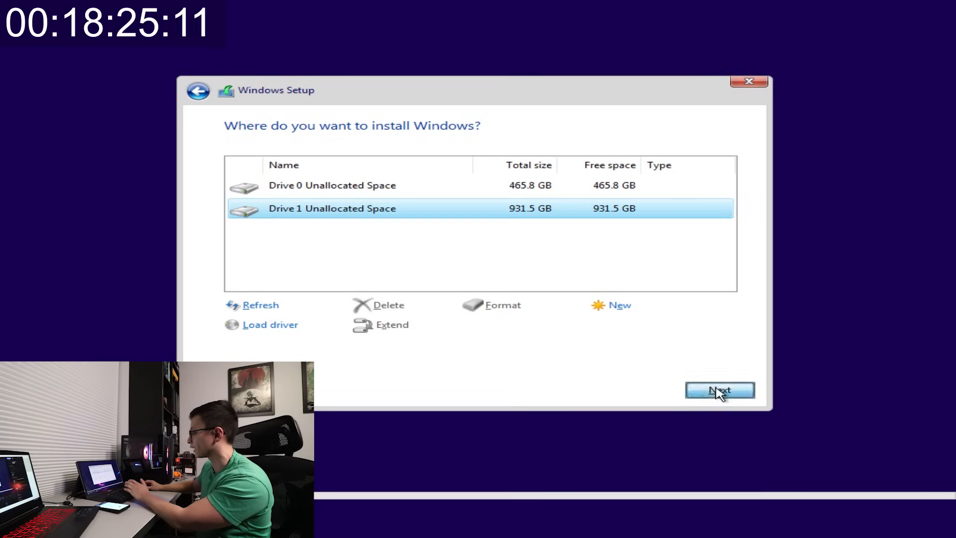
{"action": "left_click", "coordinate": [719, 391]}
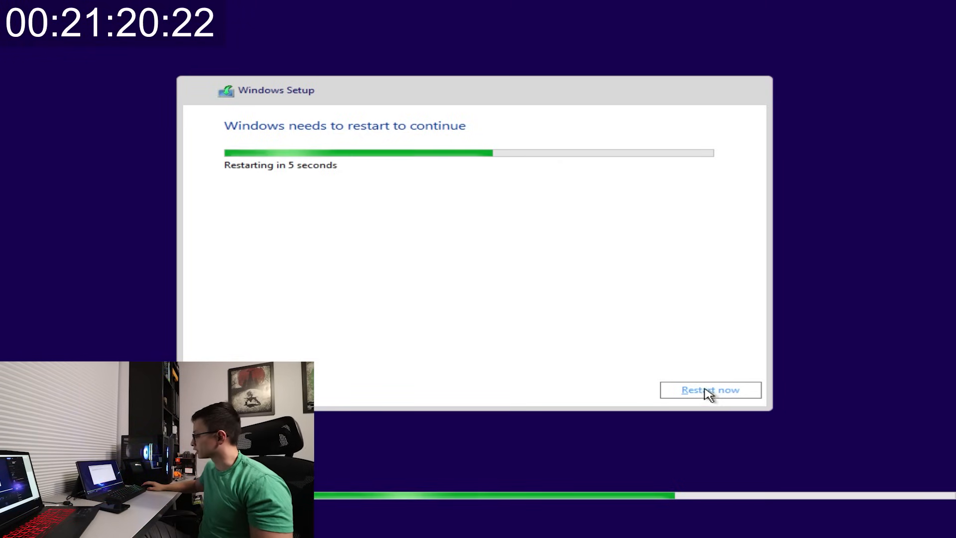
Step: Restart the computer immediately so setup continues to the region step
{"action": "left_click", "coordinate": [709, 389]}
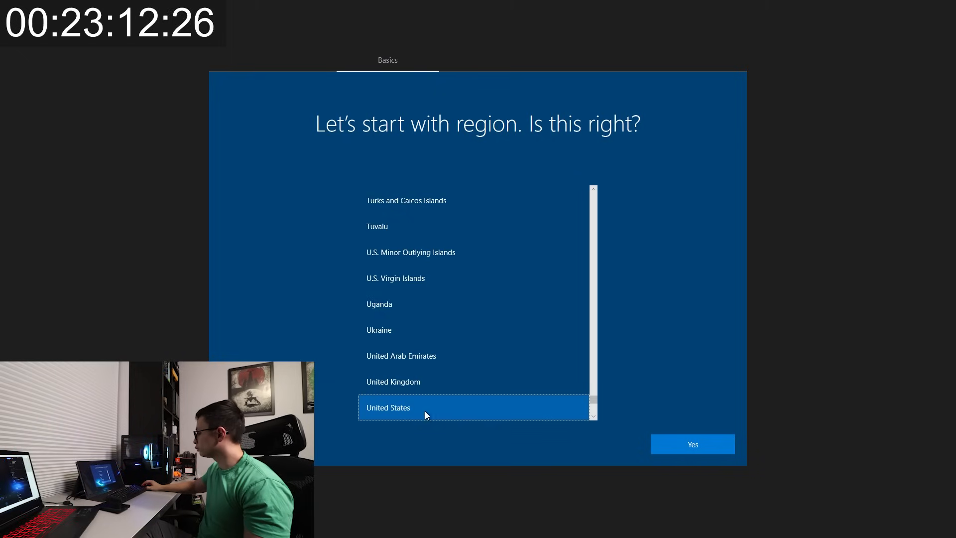
Step: Confirm United States region, skip a second keyboard layout, and continue without internet
{"action": "left_click", "coordinate": [692, 444]}
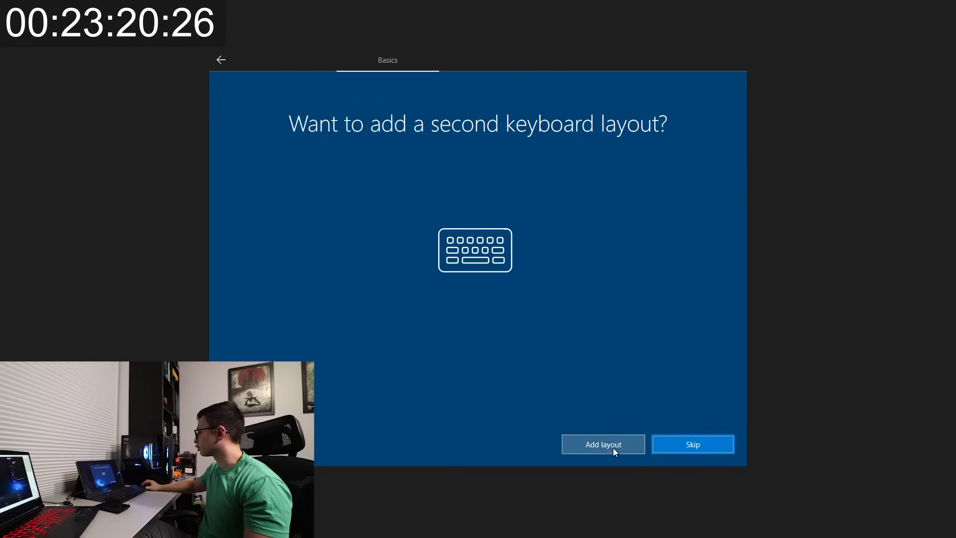
{"action": "left_click", "coordinate": [693, 444]}
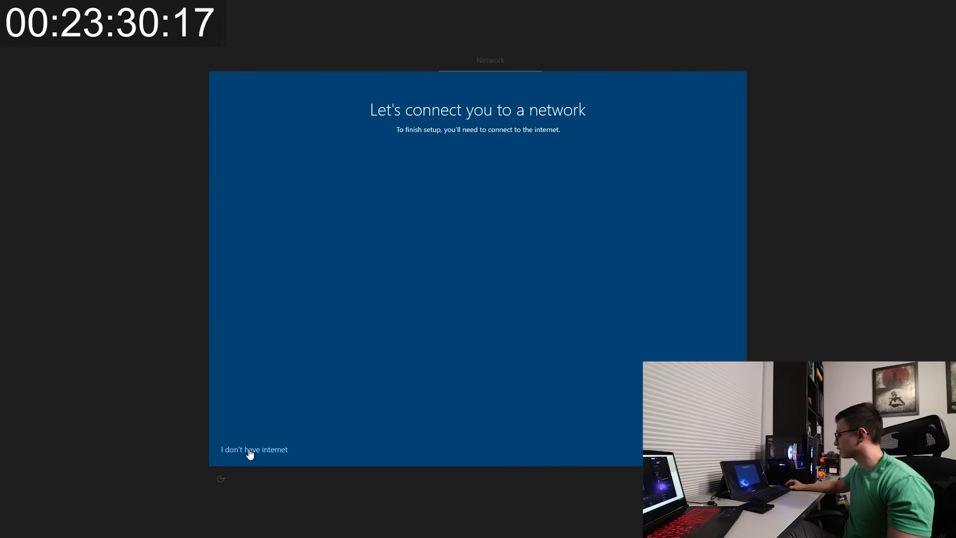
{"action": "left_click", "coordinate": [254, 449]}
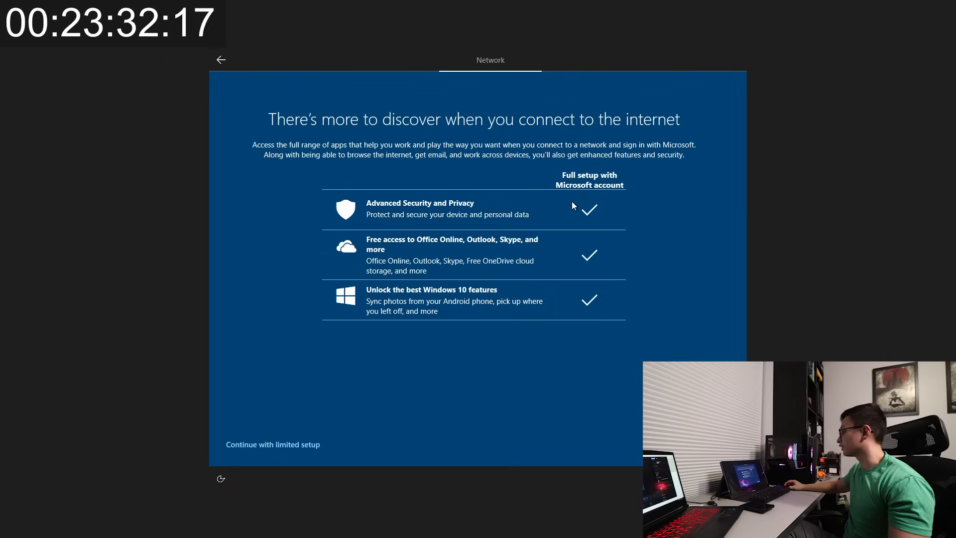
{"action": "mouse_move", "coordinate": [493, 247]}
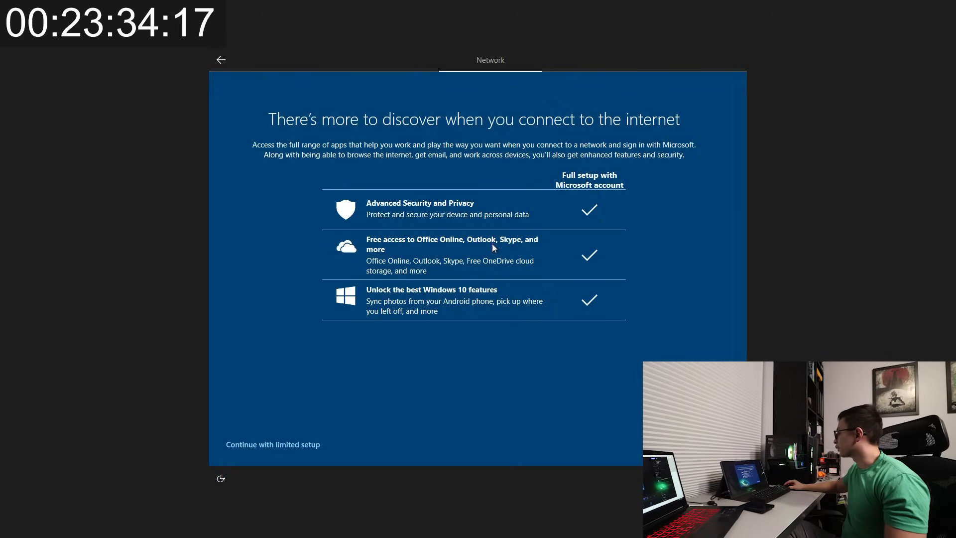
{"action": "mouse_move", "coordinate": [273, 444]}
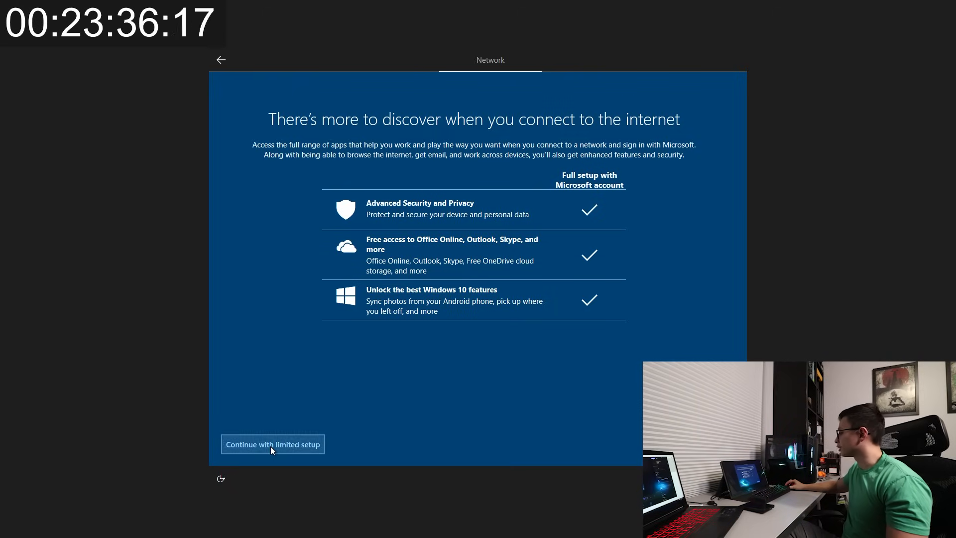
Step: Continue with limited setup, create local account 'NOAB' with no password
{"action": "left_click", "coordinate": [273, 444]}
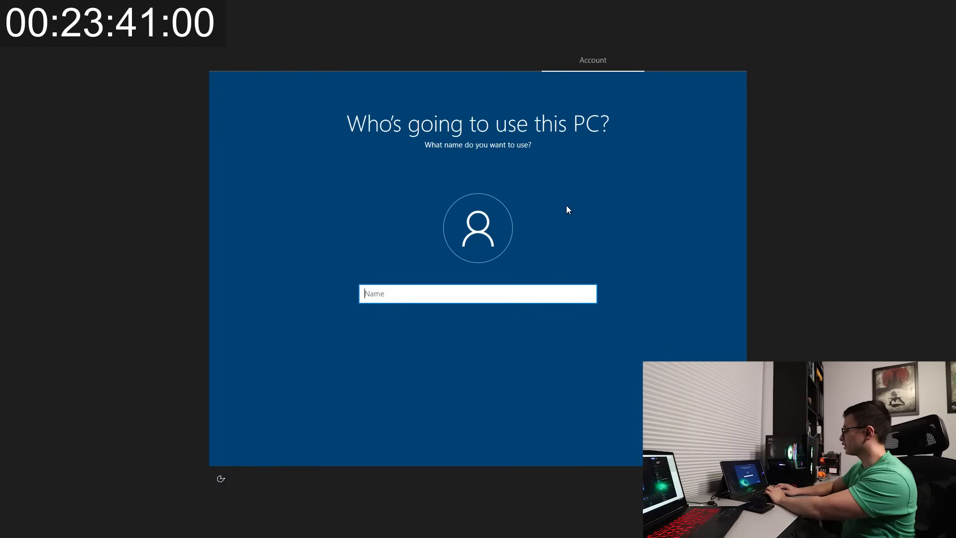
{"action": "type", "text": "NOAB"}
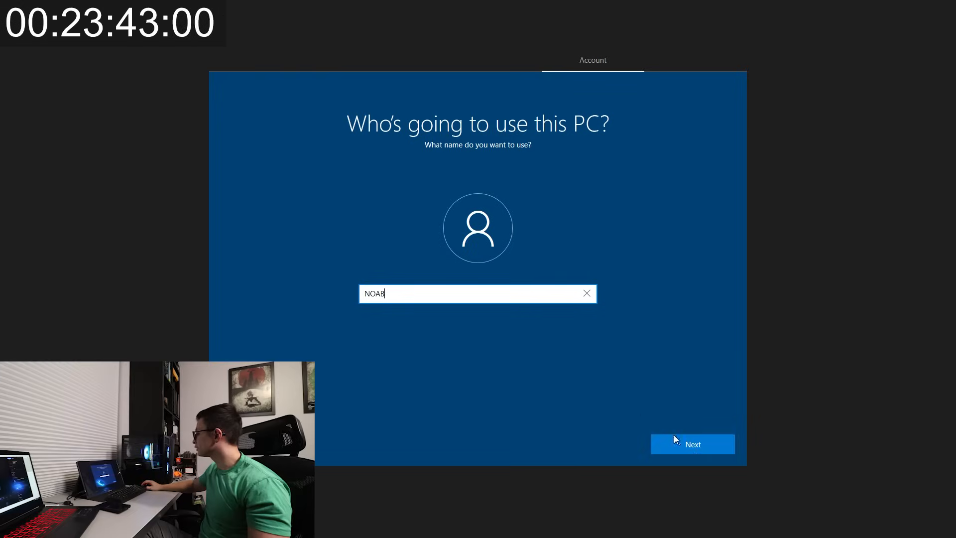
{"action": "left_click", "coordinate": [692, 444]}
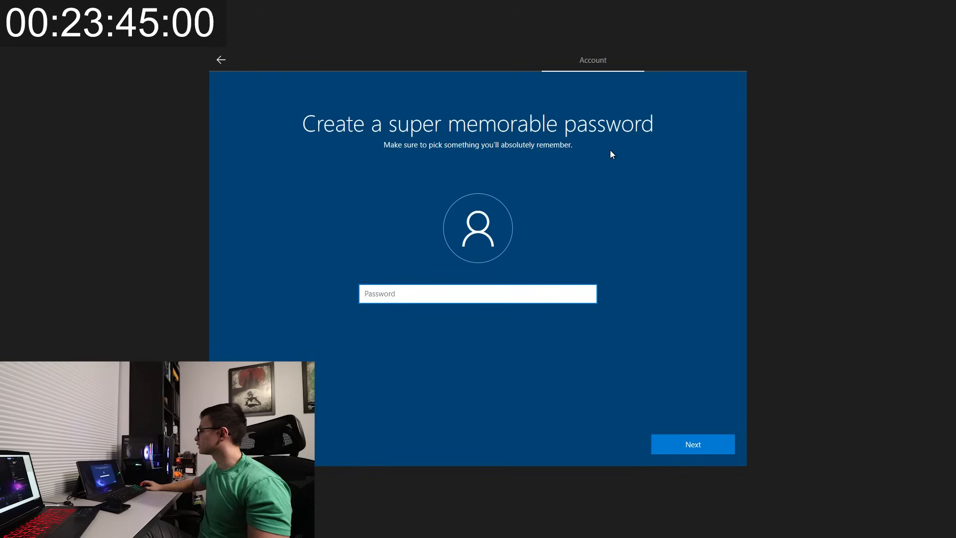
{"action": "mouse_move", "coordinate": [511, 348]}
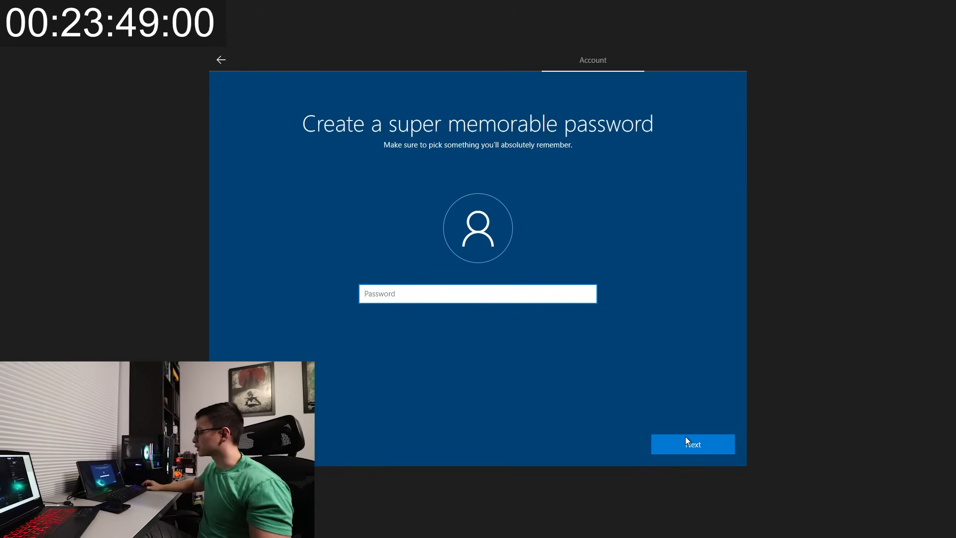
{"action": "left_click", "coordinate": [693, 444]}
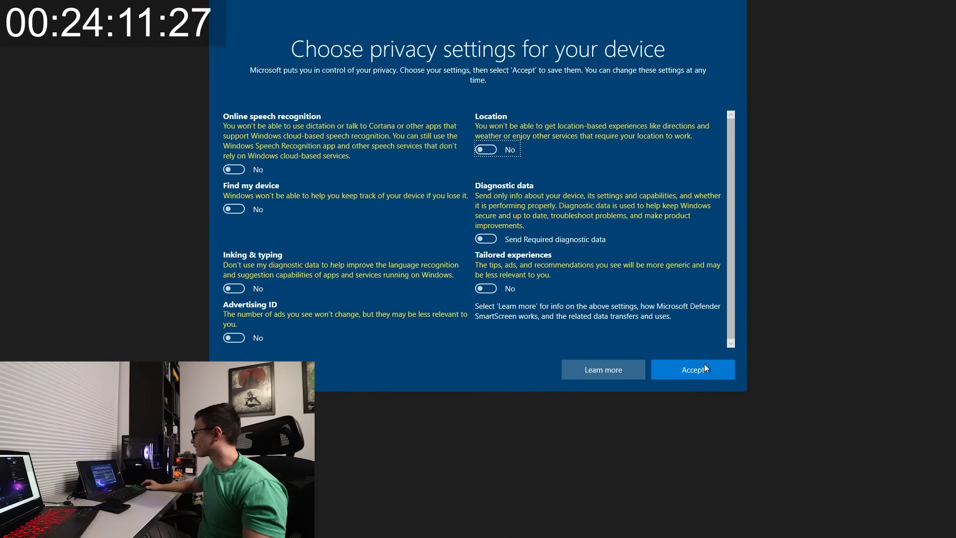
Step: Accept privacy settings with every option off and decline Cortana's access
{"action": "left_click", "coordinate": [692, 368]}
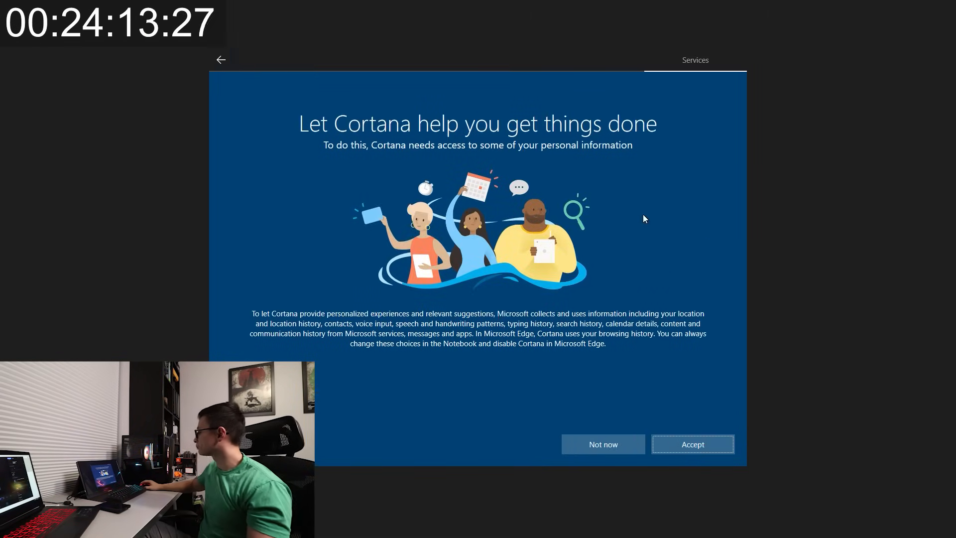
{"action": "mouse_move", "coordinate": [571, 192]}
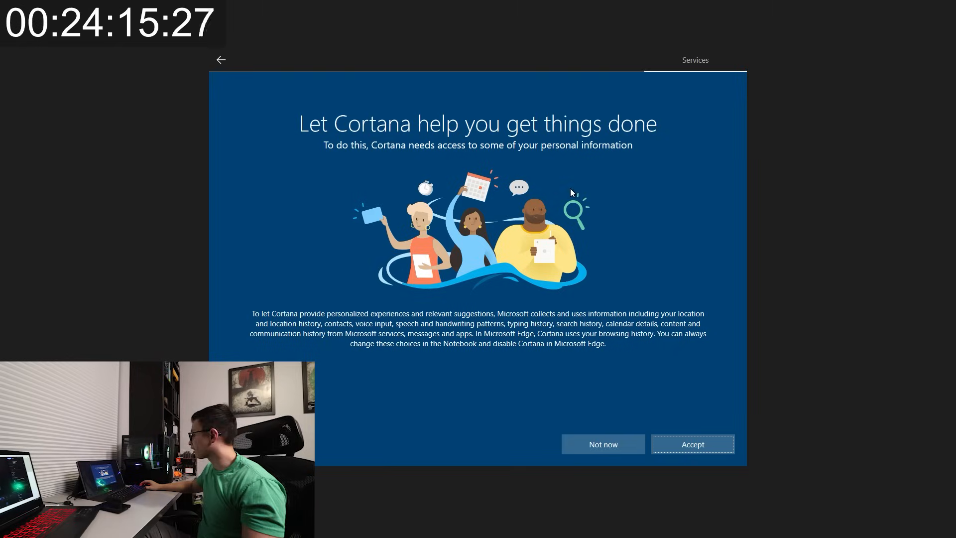
{"action": "mouse_move", "coordinate": [612, 406]}
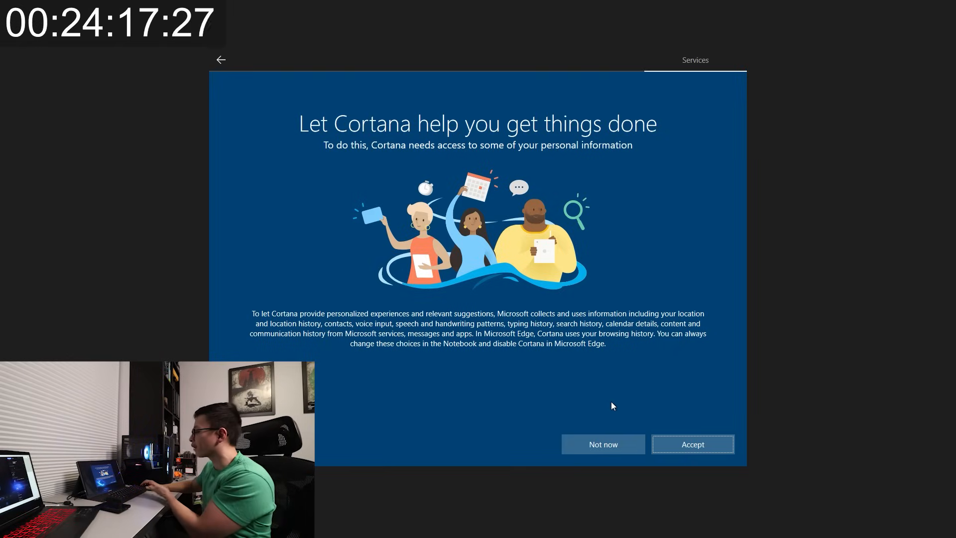
{"action": "left_click", "coordinate": [692, 444]}
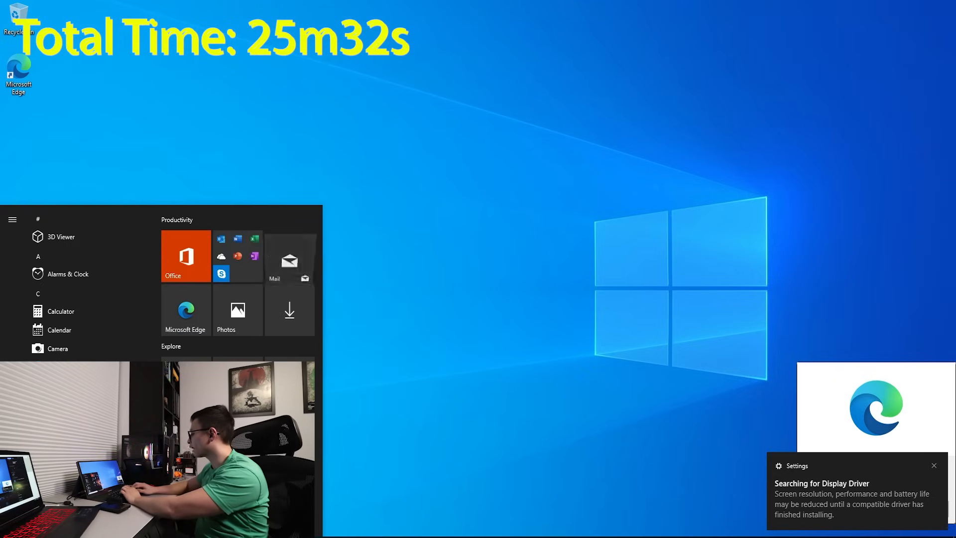
Step: Launch Calculator from Start by searching 'calcul' and dismiss the Edge sync prompt
{"action": "type", "text": "calcul"}
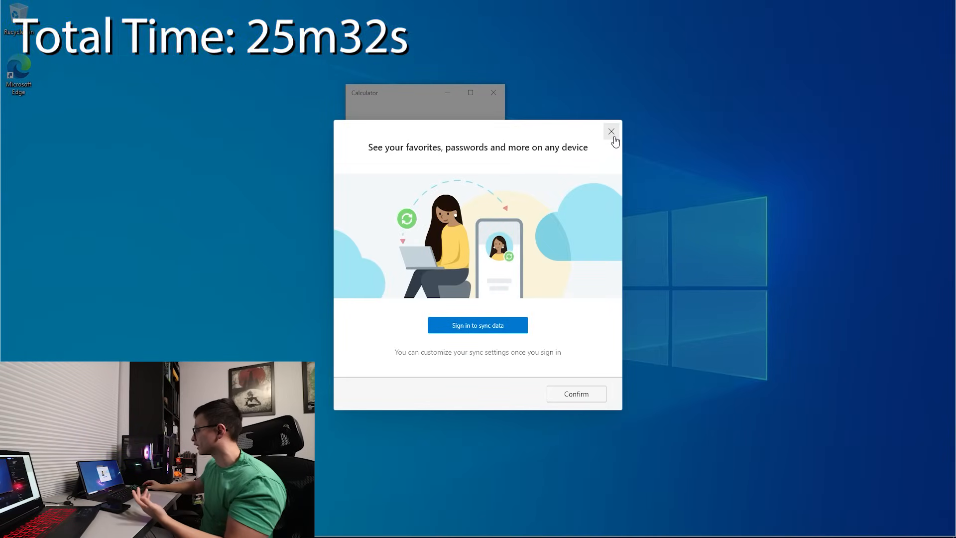
{"action": "left_click", "coordinate": [610, 131]}
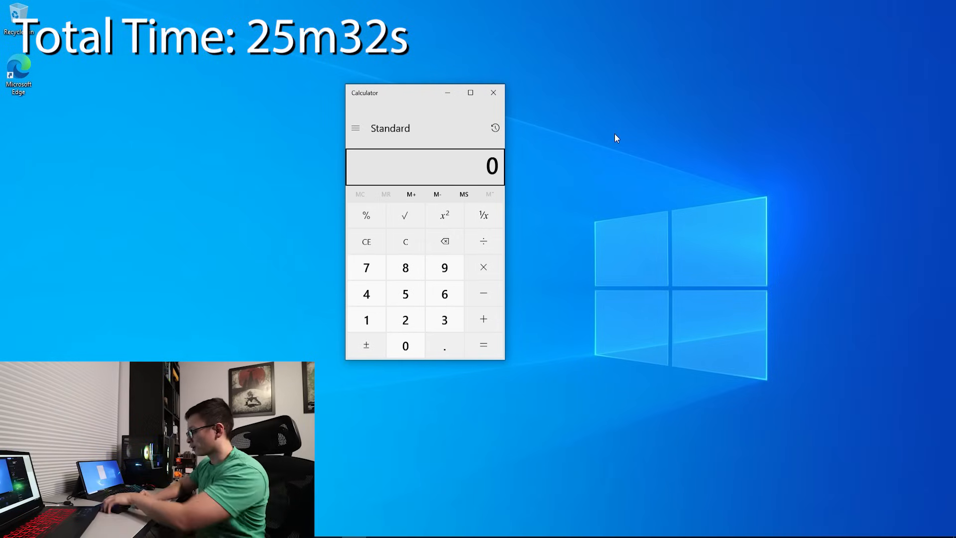